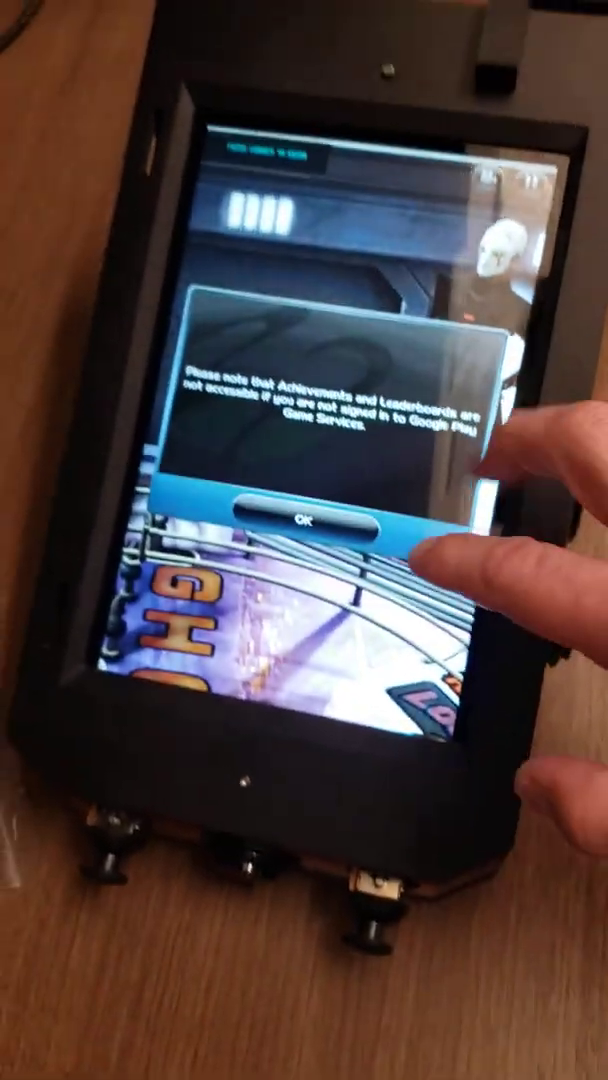
click(300, 520)
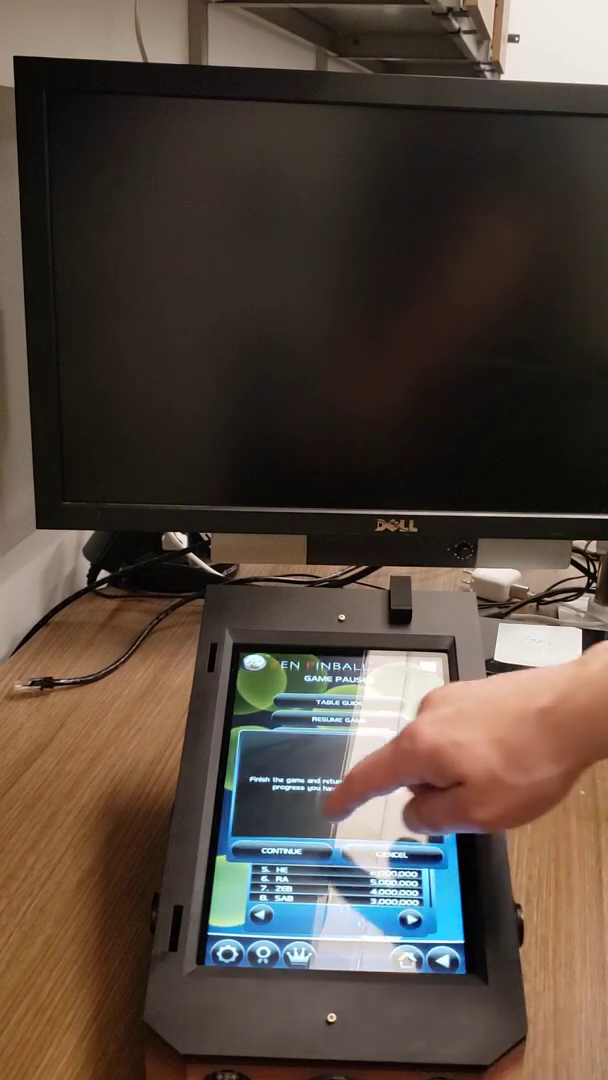
click(288, 850)
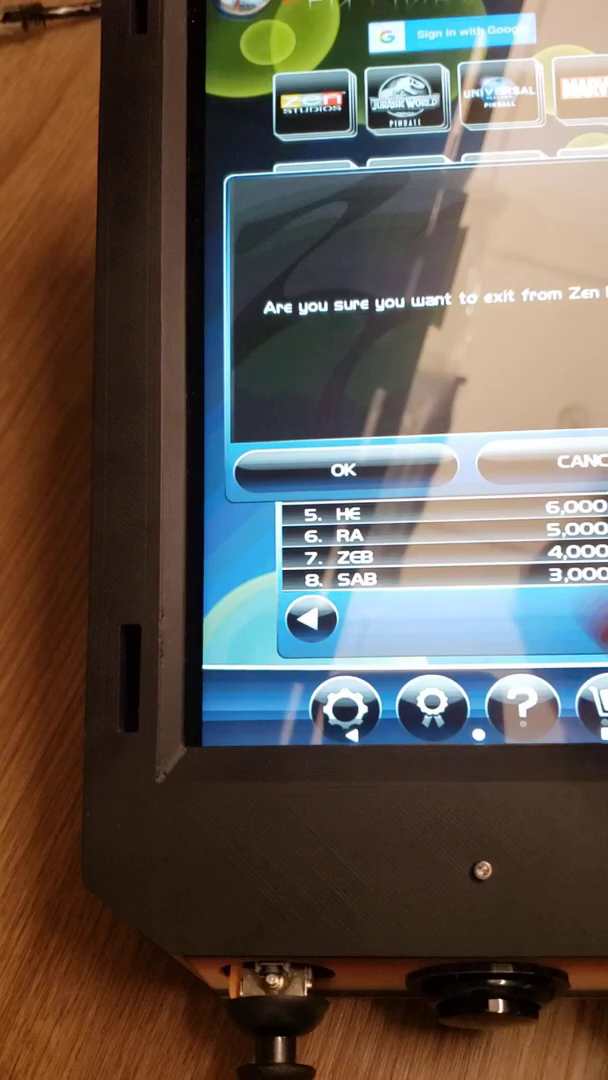
click(584, 468)
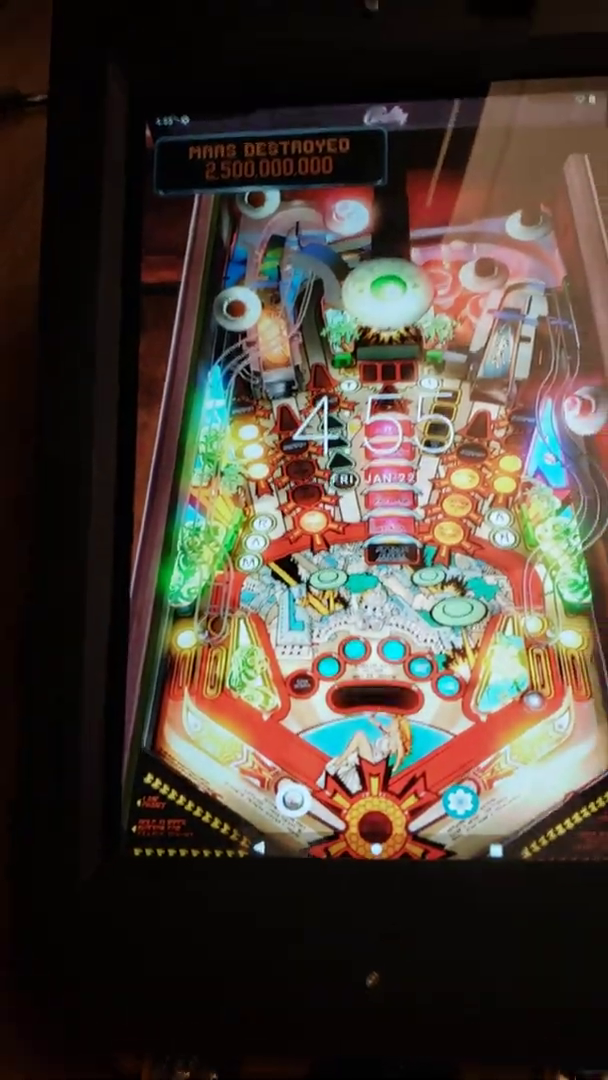